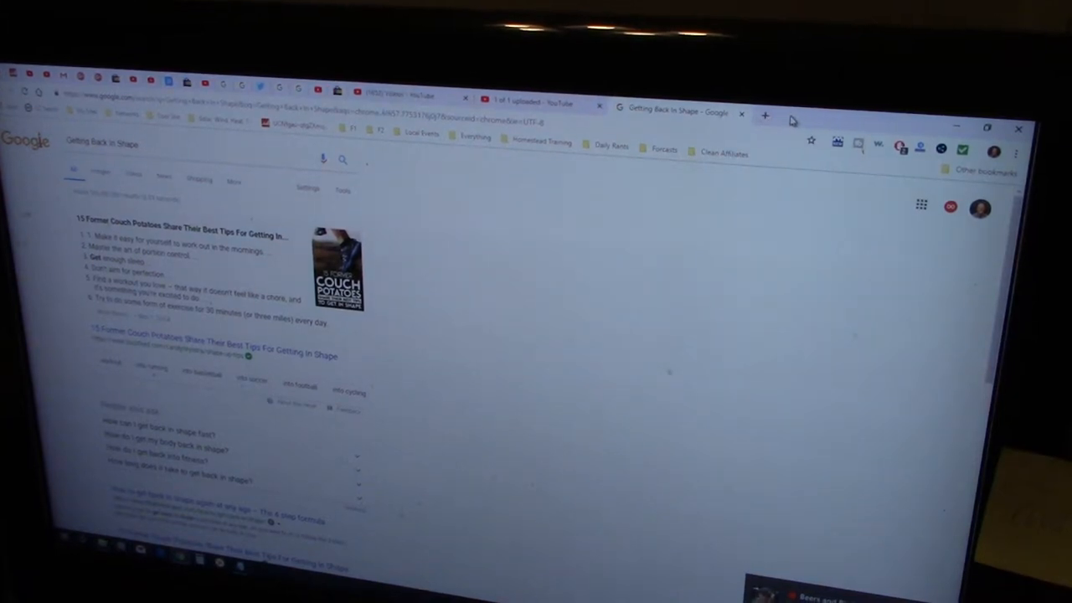
{"action": "mouse_move", "coordinate": [764, 117]}
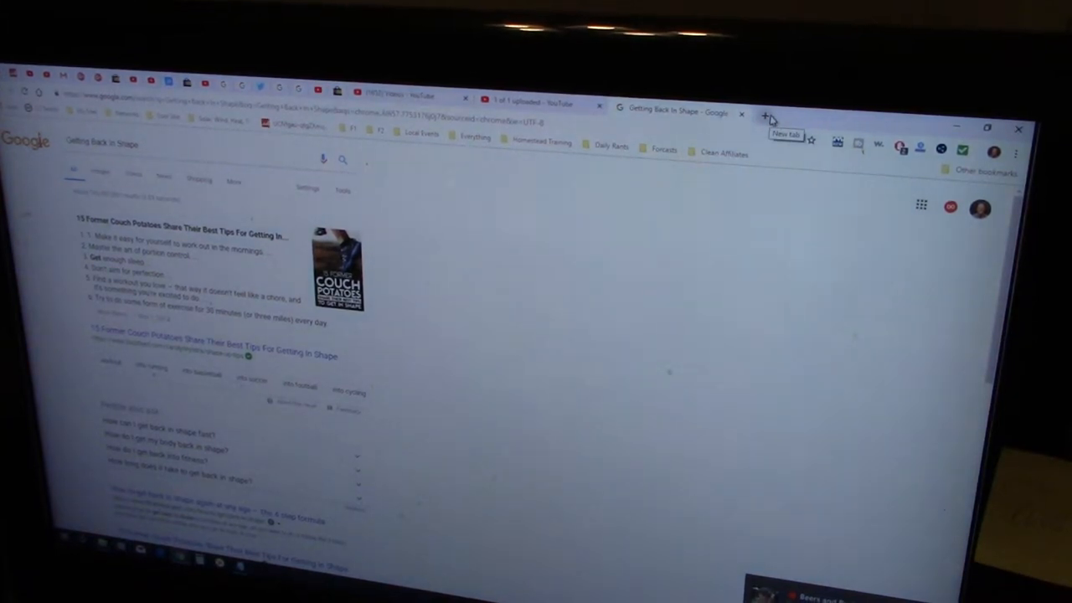
Step: Switch to the '1 of 1 uploaded - YouTube' tab with the video's details page
{"action": "left_click", "coordinate": [520, 102]}
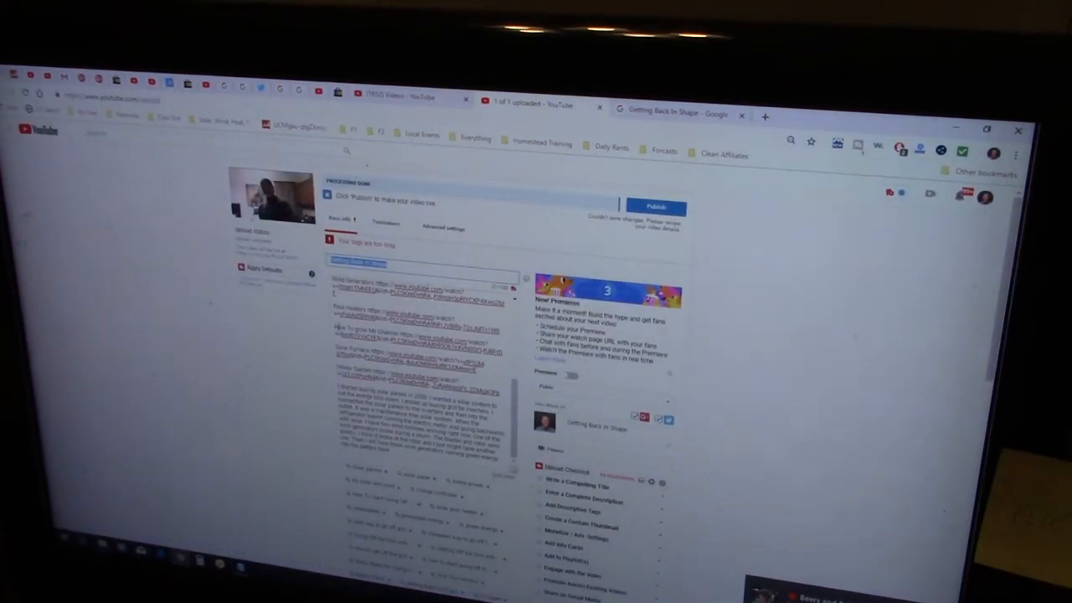
Step: Scroll to the tags field and remove tags until the 'Your tags are too long' warning clears
{"action": "scroll", "scroll_direction": "down", "scroll_amount": 3}
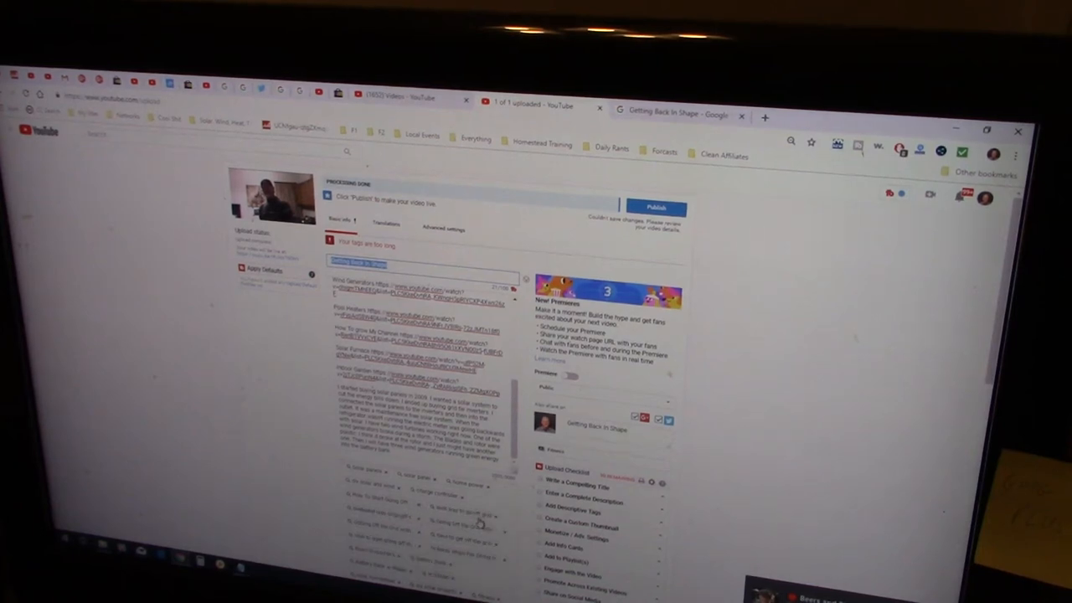
{"action": "scroll", "scroll_direction": "down", "scroll_amount": 3}
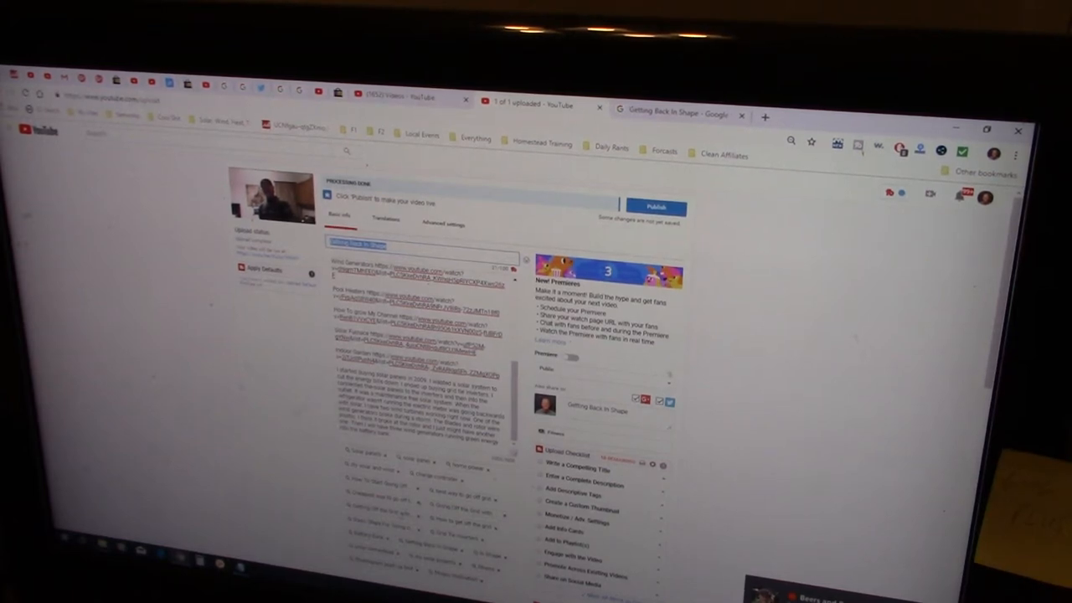
Step: Search Google for 'push ups Getting Back in Shape', browse the video results, and select the query
{"action": "left_click", "coordinate": [671, 113]}
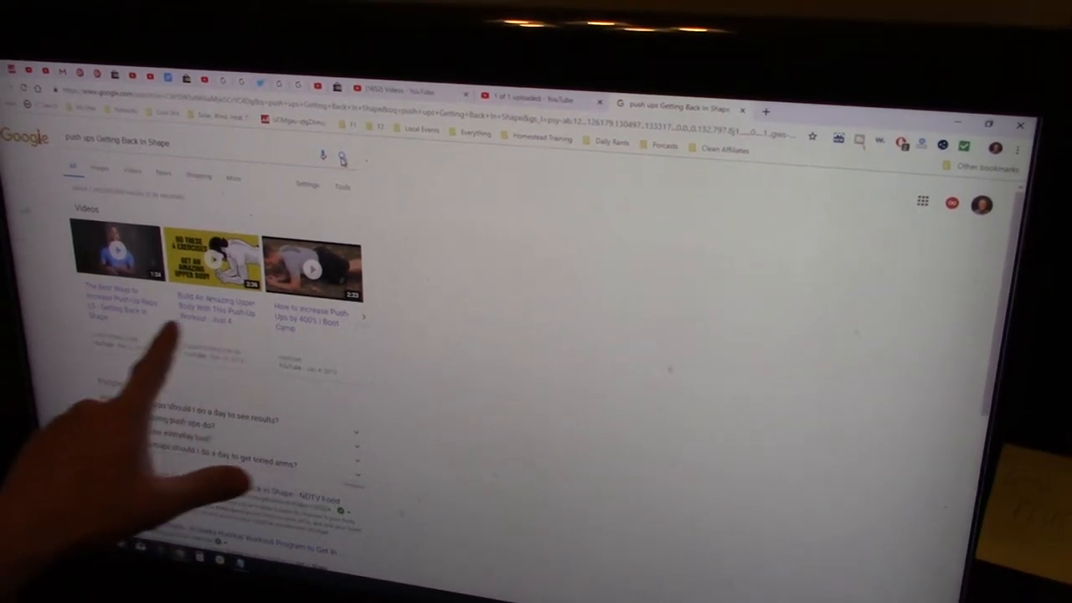
{"action": "scroll", "scroll_direction": "down", "scroll_amount": 3}
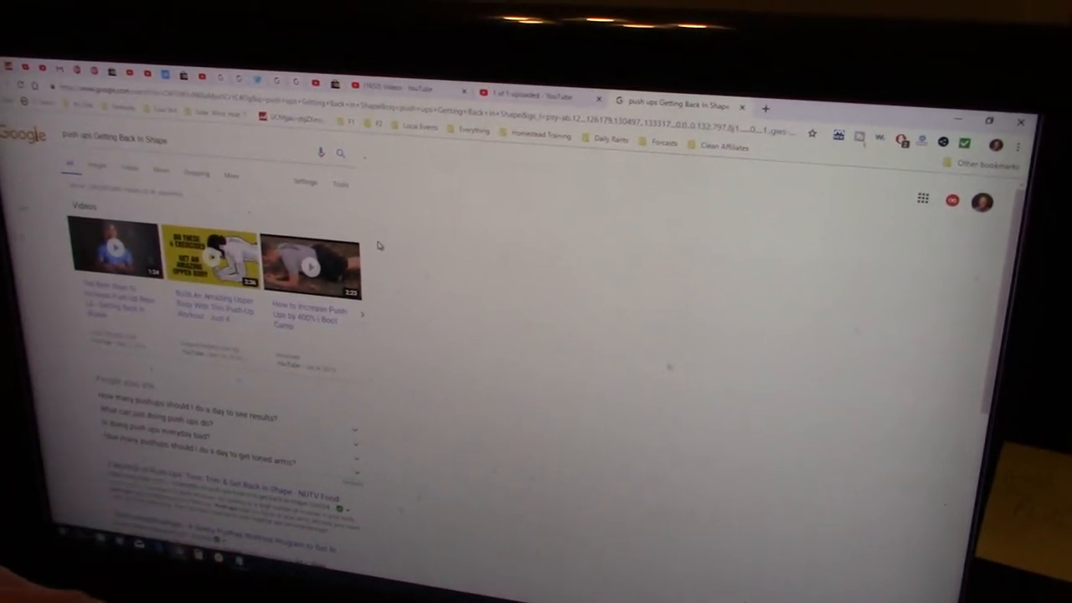
{"action": "mouse_move", "coordinate": [388, 245]}
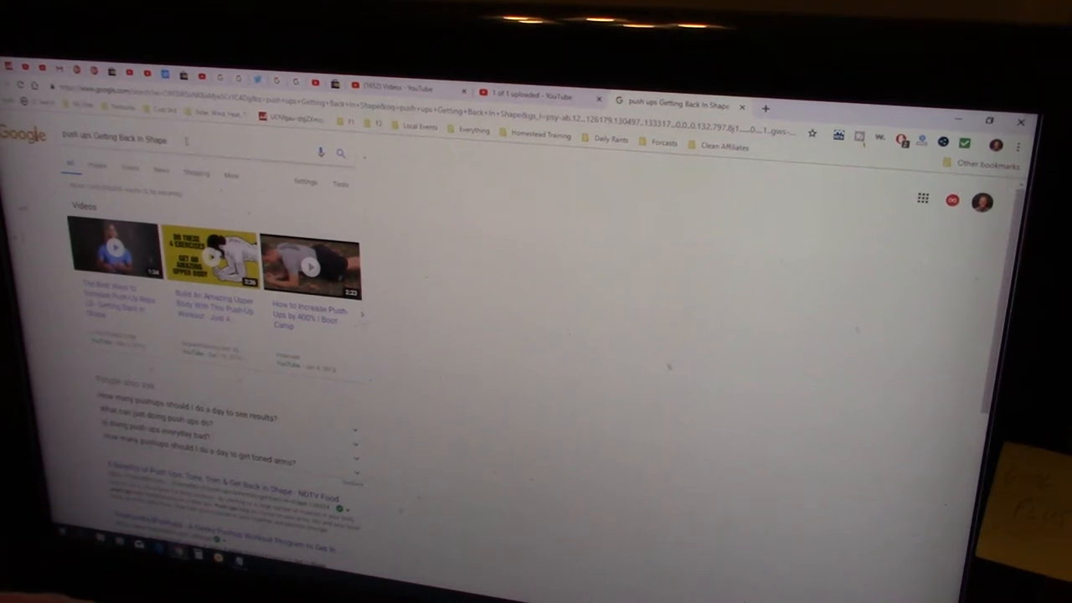
{"action": "left_click", "coordinate": [125, 139]}
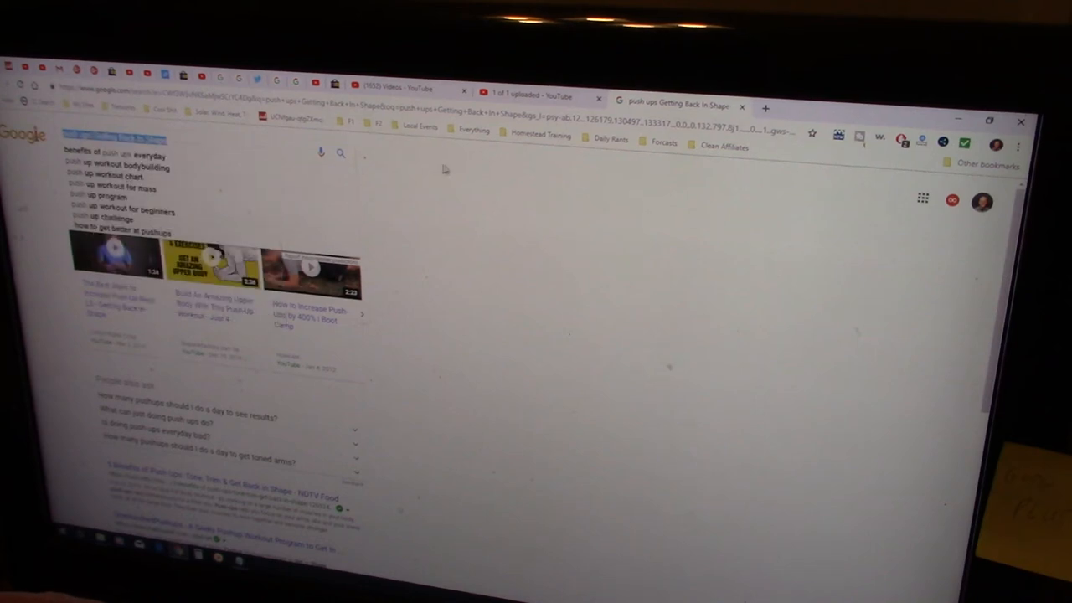
{"action": "left_click", "coordinate": [527, 92]}
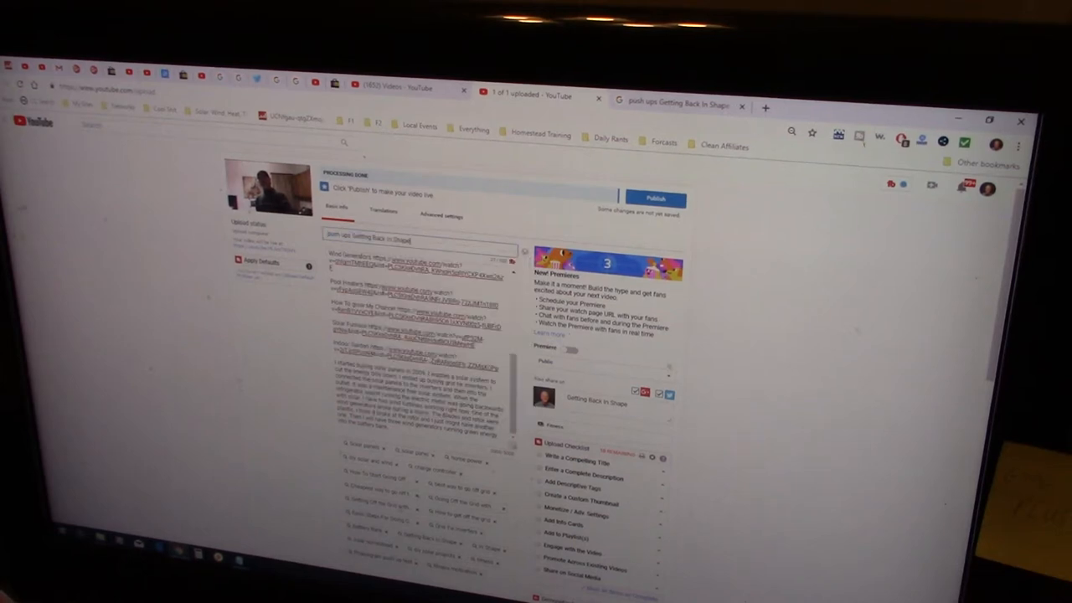
Step: Paste 'push ups Getting Back in Shape' into the title and the share message
{"action": "double_click", "coordinate": [595, 399]}
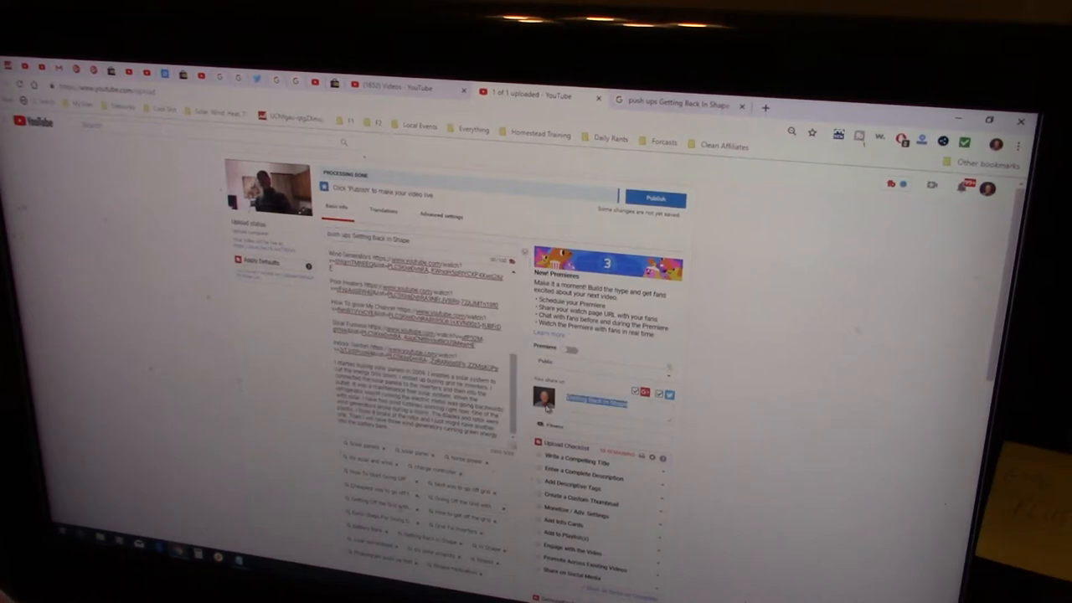
{"action": "right_click", "coordinate": [603, 394]}
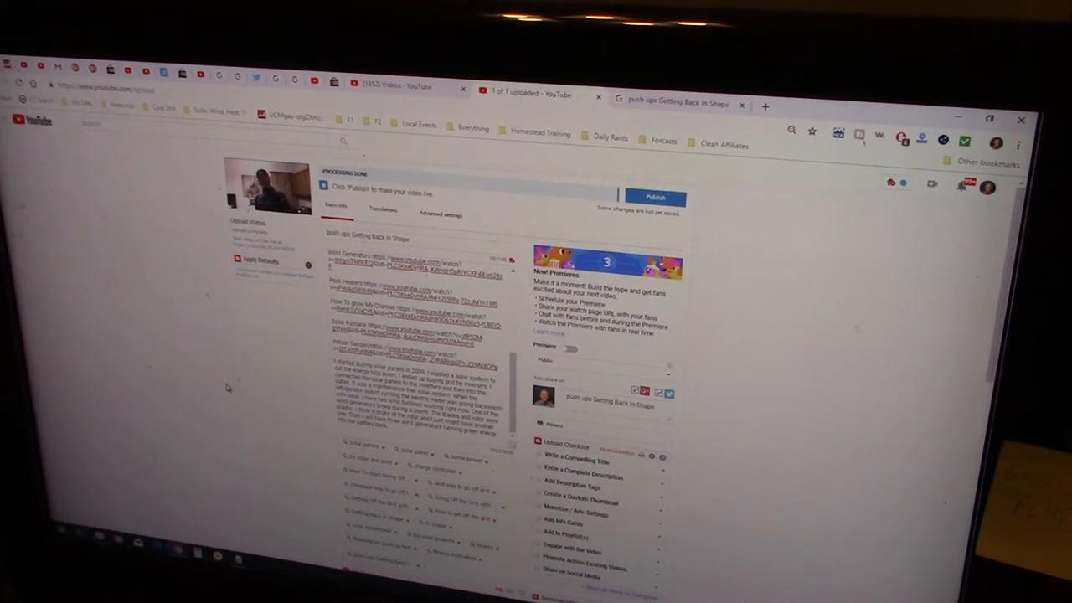
{"action": "left_click", "coordinate": [656, 198]}
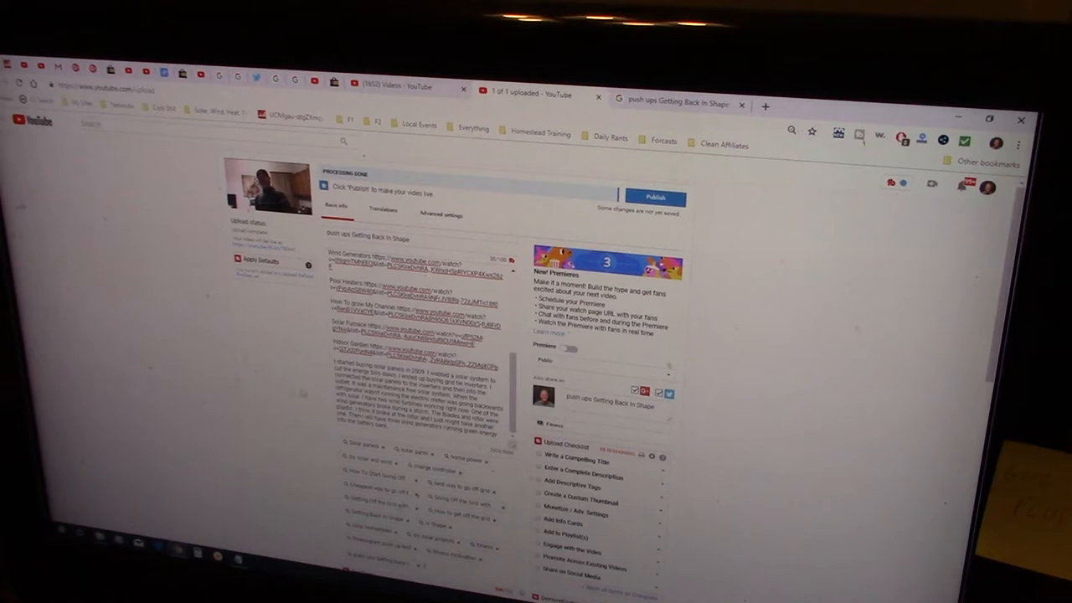
{"action": "scroll", "scroll_direction": "down", "scroll_amount": 3}
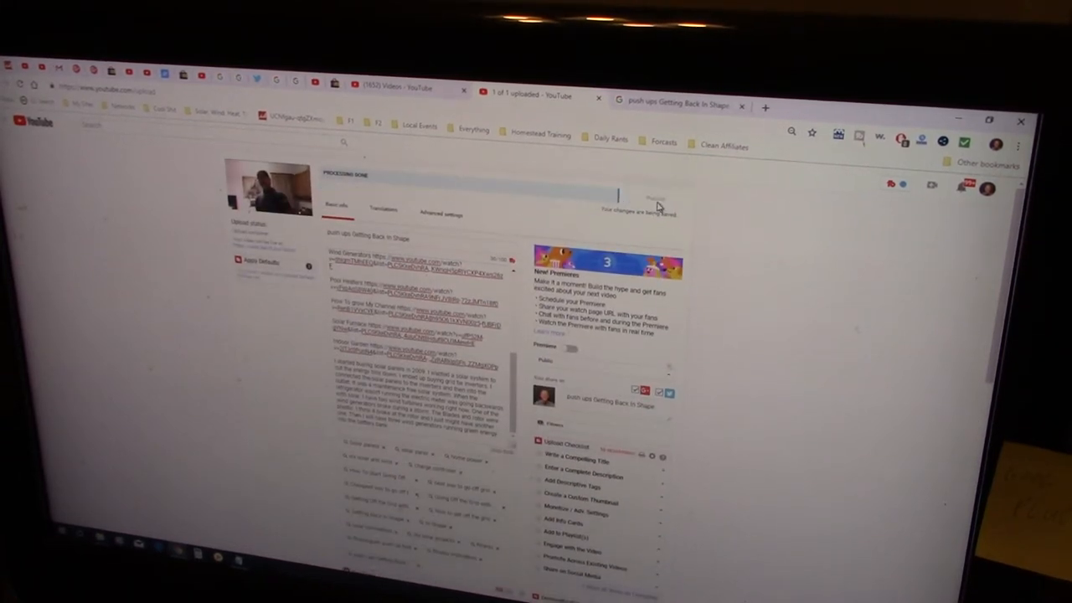
{"action": "mouse_move", "coordinate": [689, 160]}
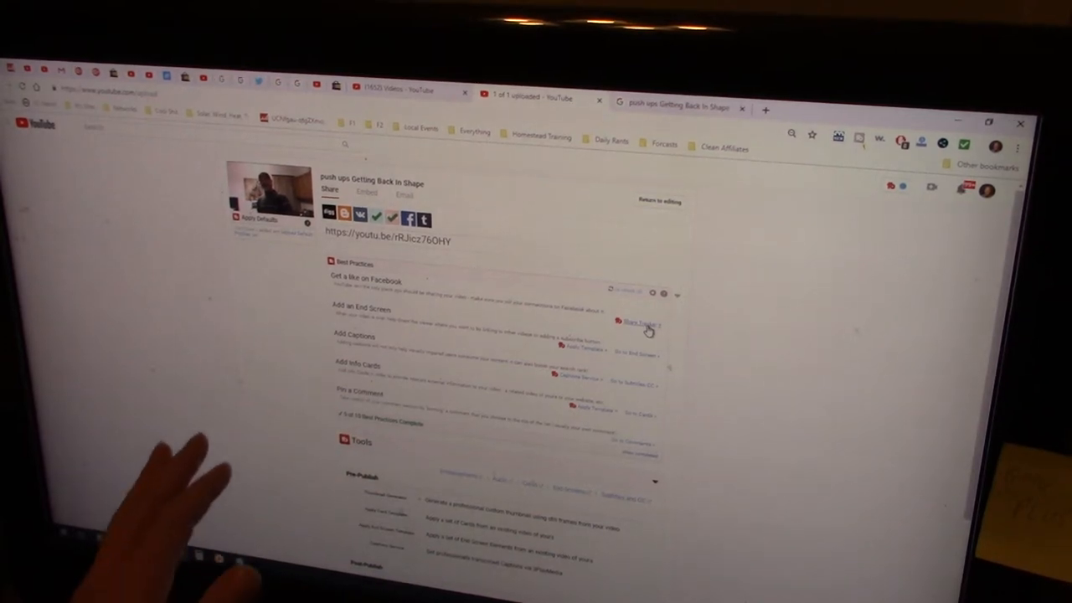
Step: Post the video to Facebook from the Share Tracker
{"action": "left_click", "coordinate": [641, 323]}
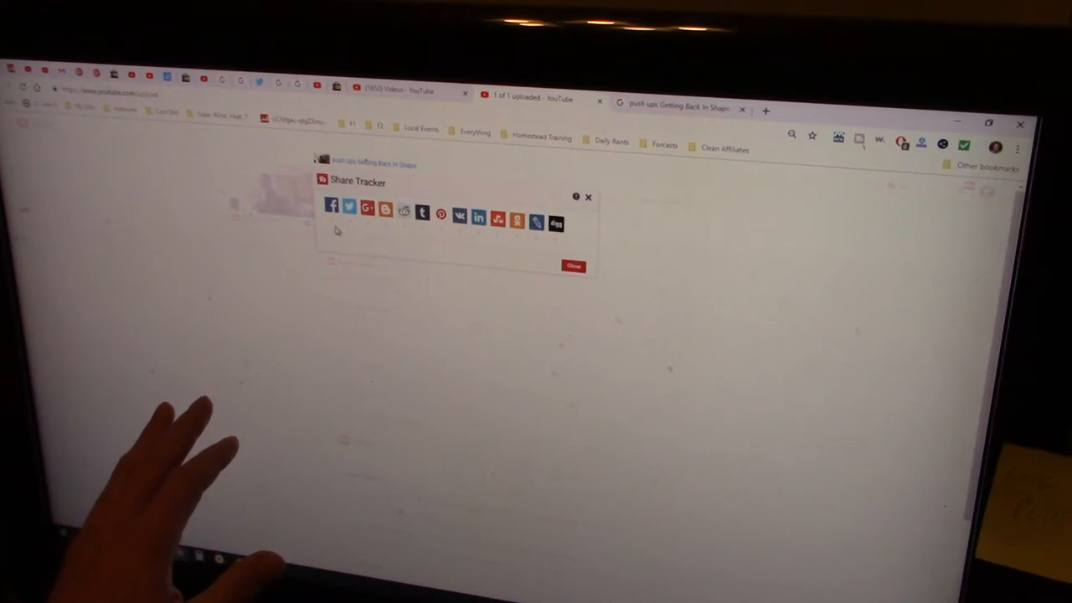
{"action": "left_click", "coordinate": [332, 208]}
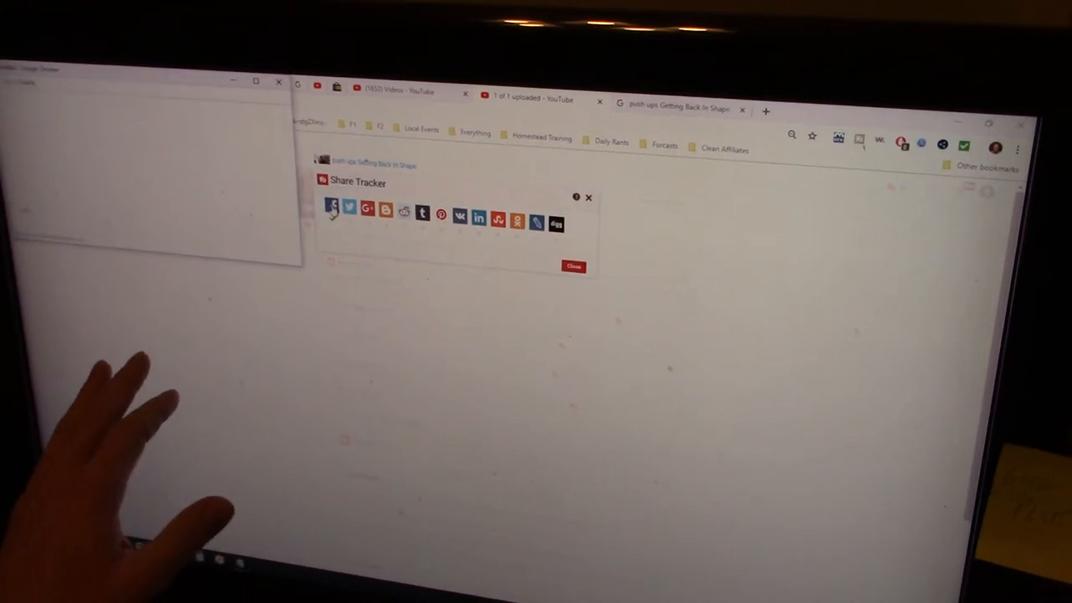
{"action": "left_click", "coordinate": [332, 207]}
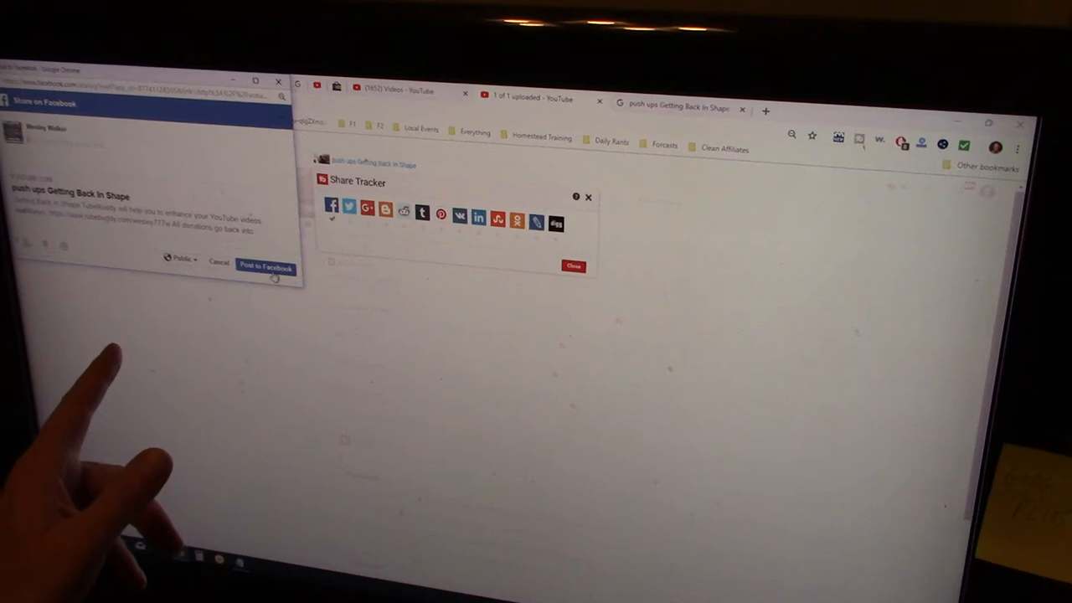
{"action": "left_click", "coordinate": [266, 265]}
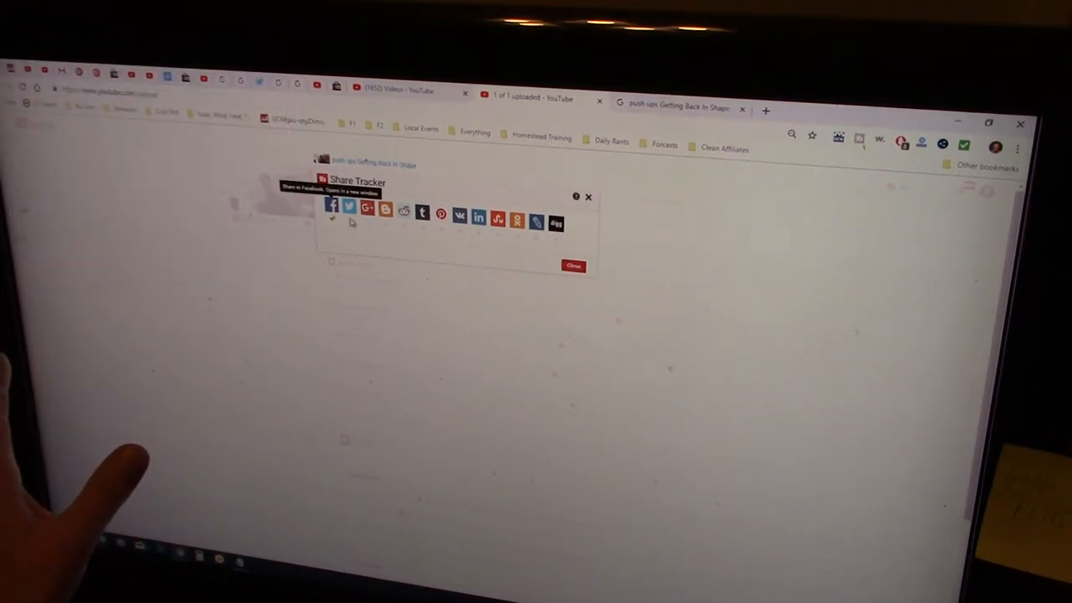
Step: Tweet the video link to Twitter
{"action": "left_click", "coordinate": [347, 208]}
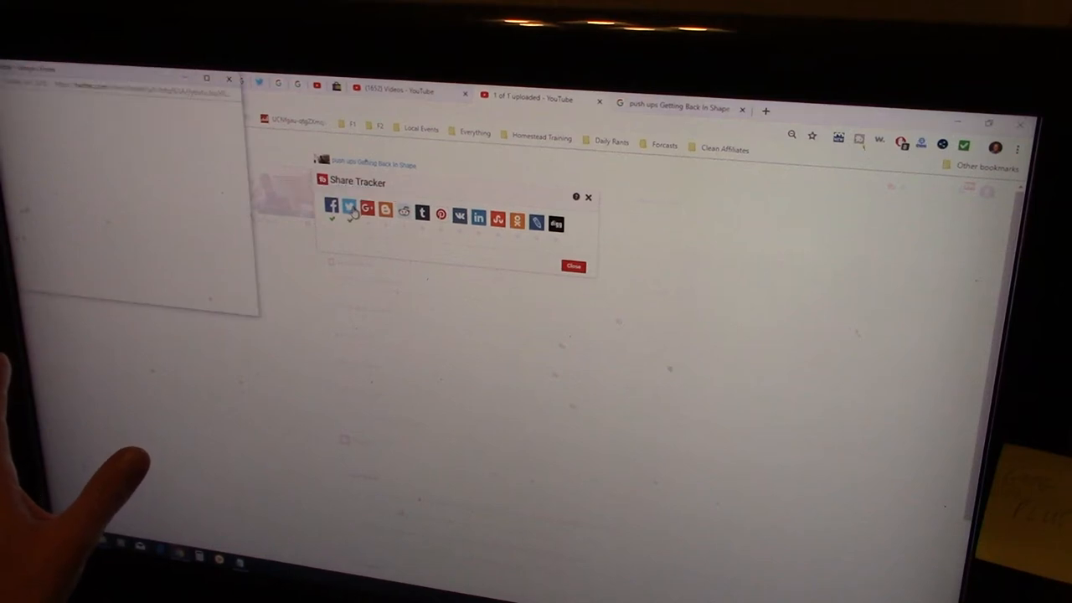
{"action": "left_click", "coordinate": [348, 212]}
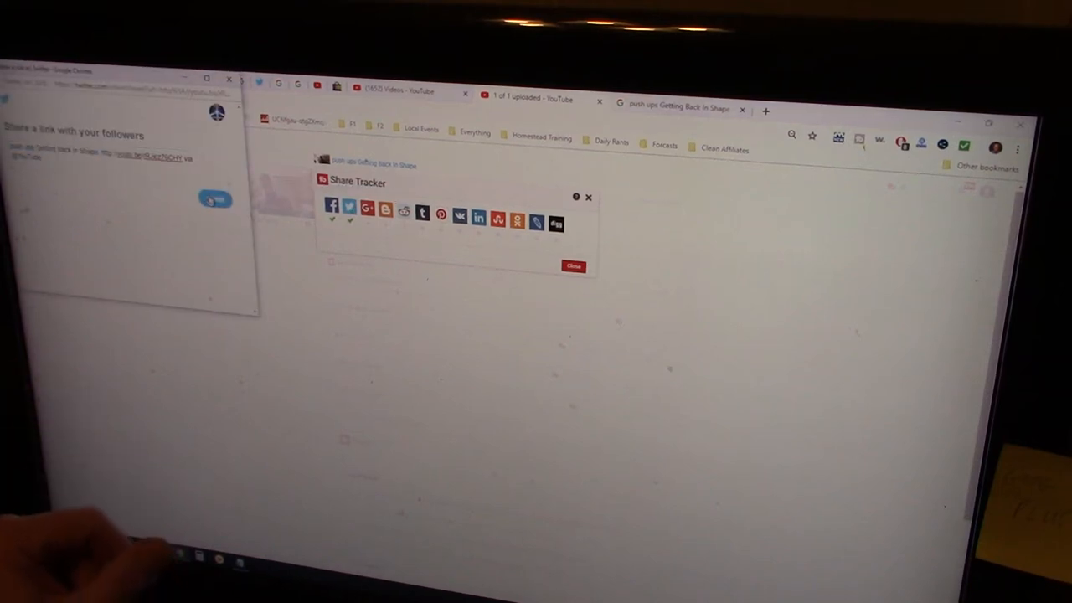
{"action": "left_click", "coordinate": [214, 200]}
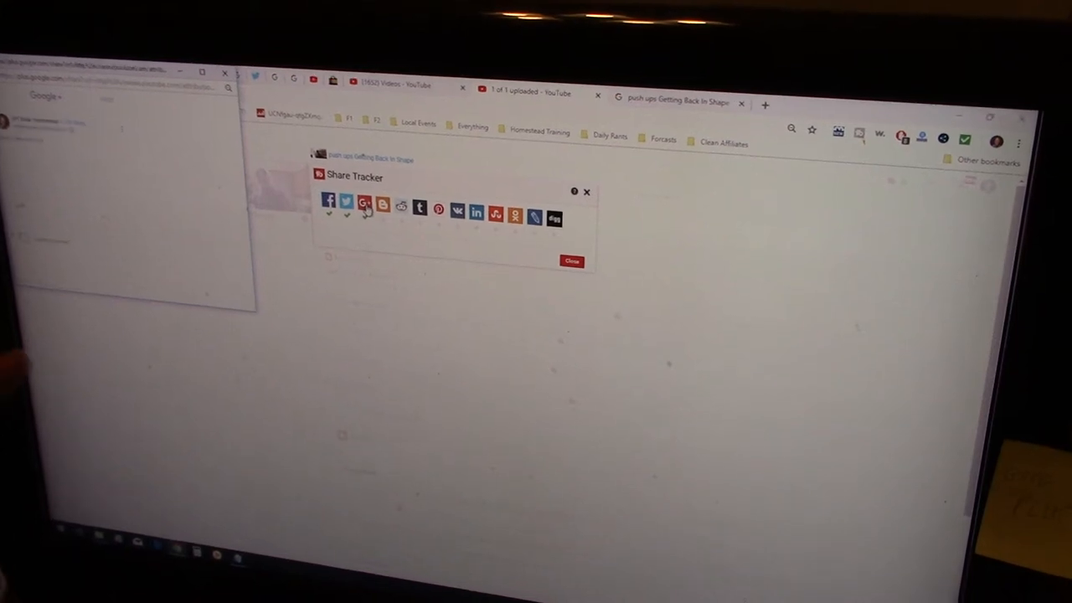
{"action": "mouse_move", "coordinate": [364, 204]}
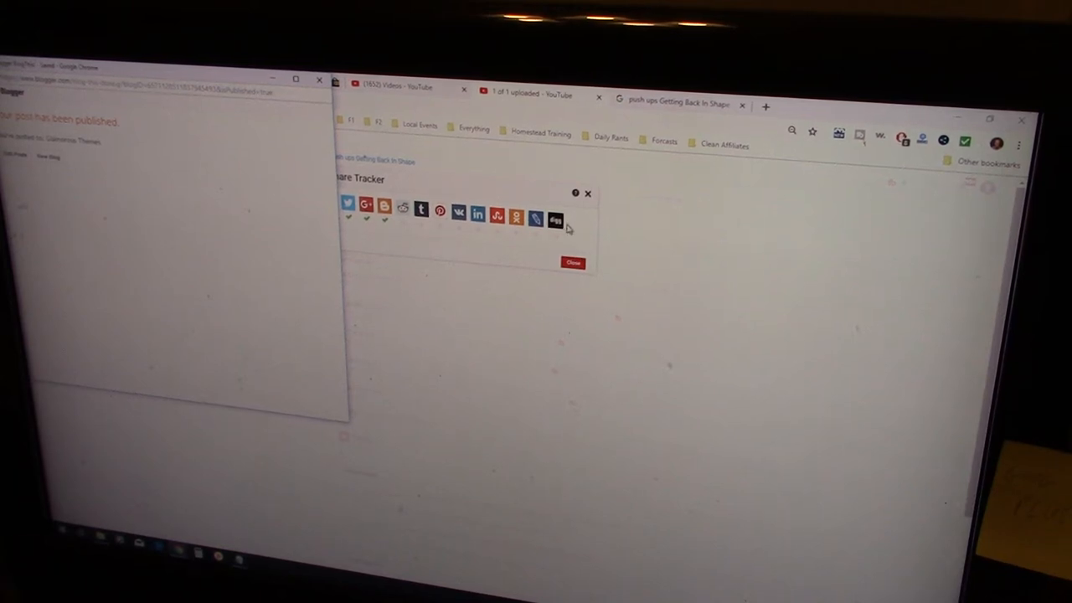
Step: Share the video to Google+, Blogger and Digg, then close the Share Tracker
{"action": "left_click", "coordinate": [555, 220]}
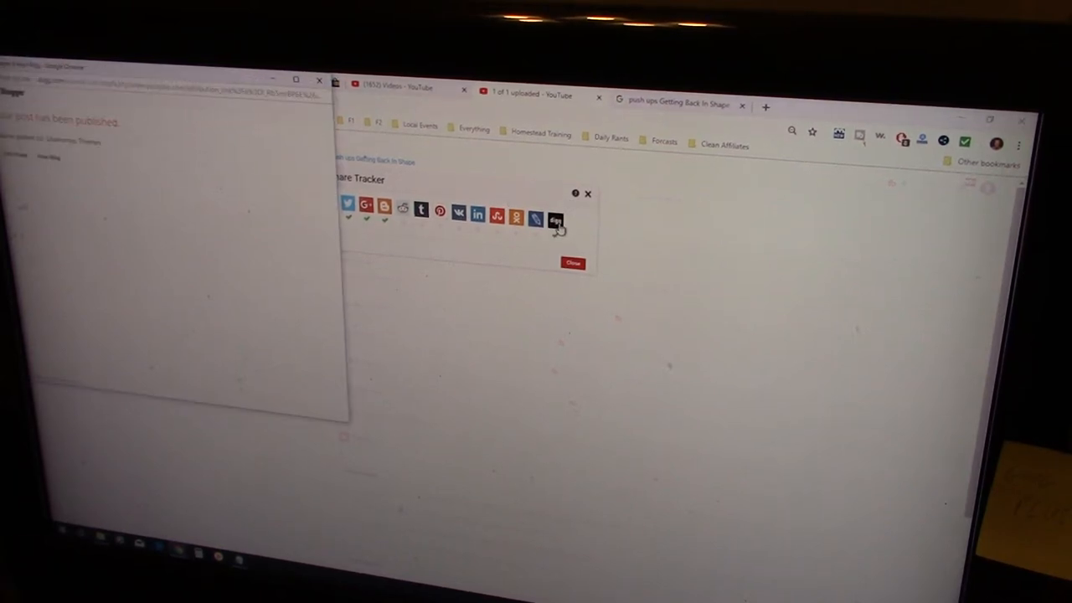
{"action": "left_click", "coordinate": [556, 219]}
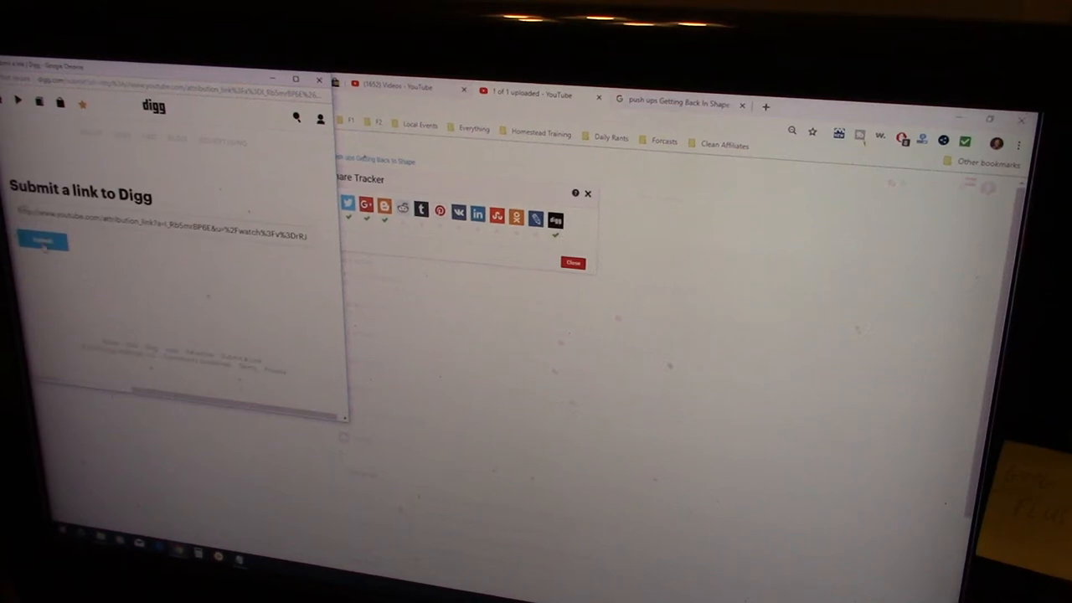
{"action": "left_click", "coordinate": [42, 241]}
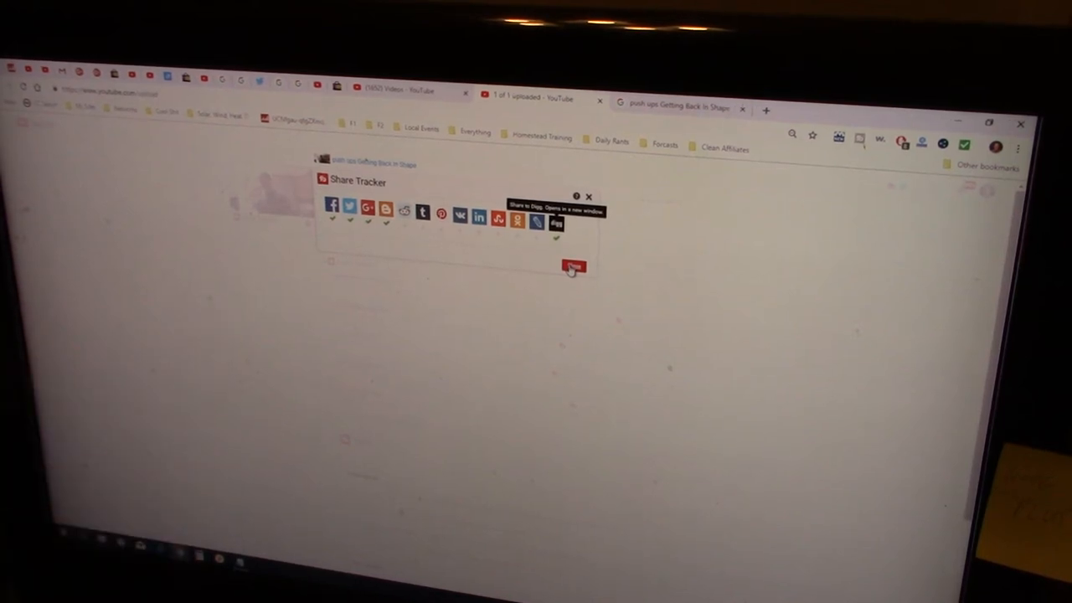
{"action": "left_click", "coordinate": [574, 266]}
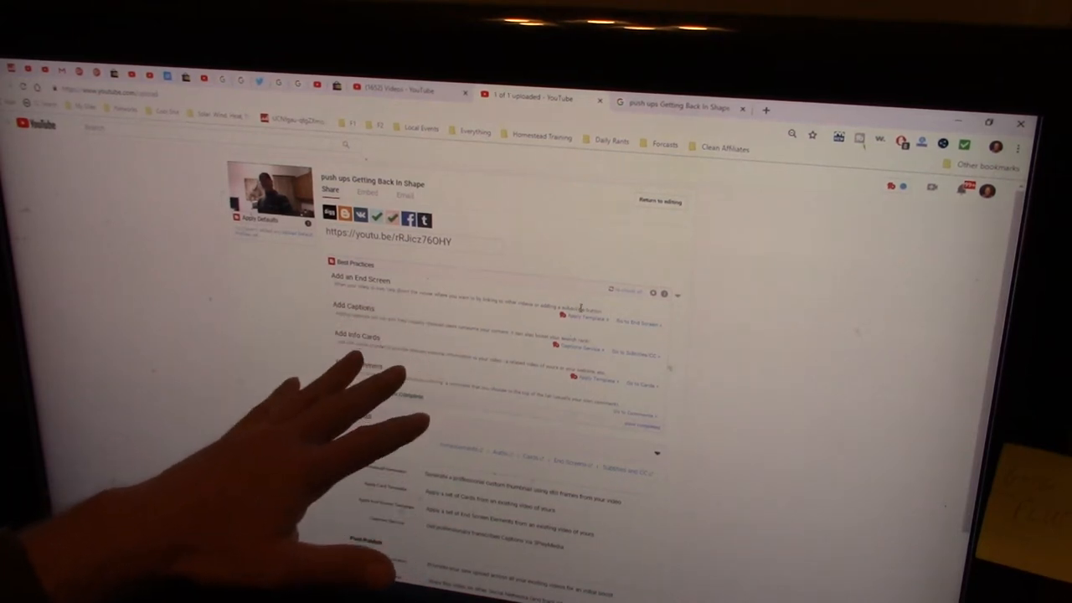
Step: Apply the 'Basic Steps For Going Off Grid' end screen template and dismiss the success message
{"action": "left_click", "coordinate": [586, 321]}
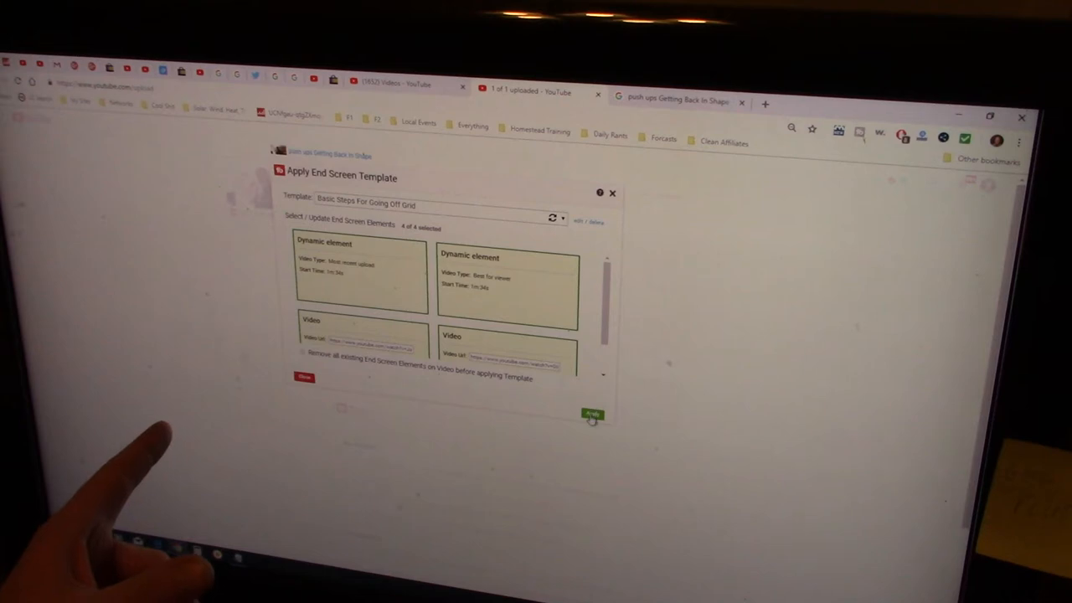
{"action": "left_click", "coordinate": [591, 414]}
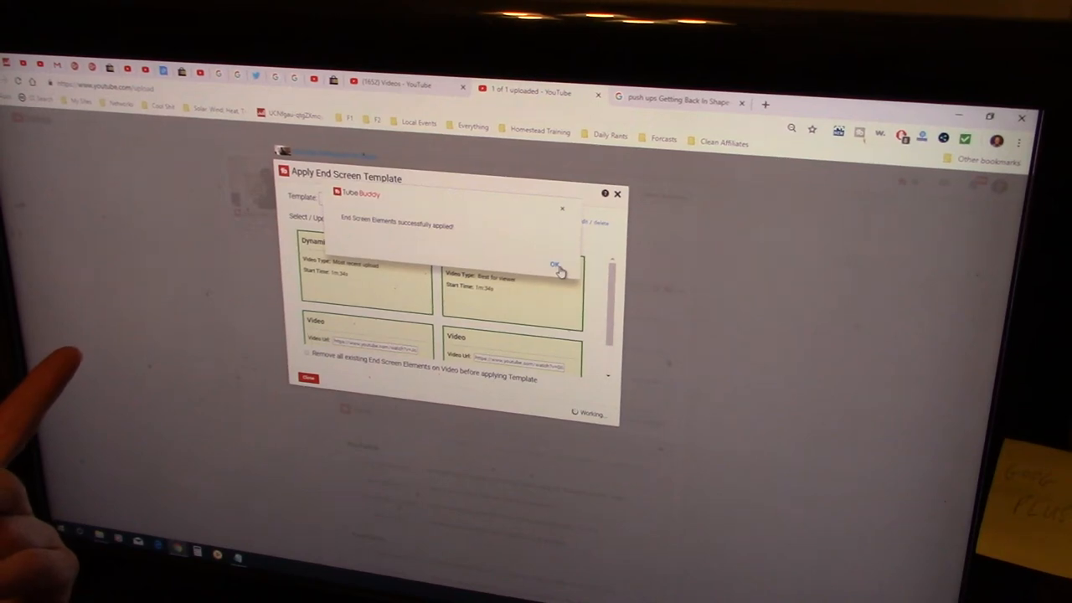
{"action": "left_click", "coordinate": [554, 263]}
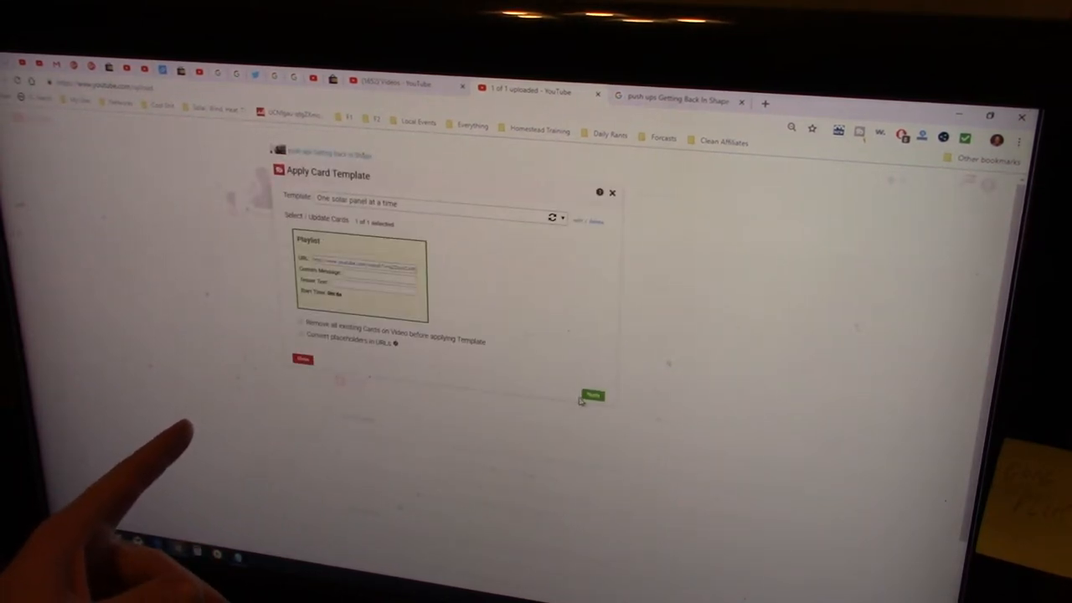
Step: Apply the 'One solar panel at a time' card template from TubeBuddy's dialog
{"action": "left_click", "coordinate": [592, 395]}
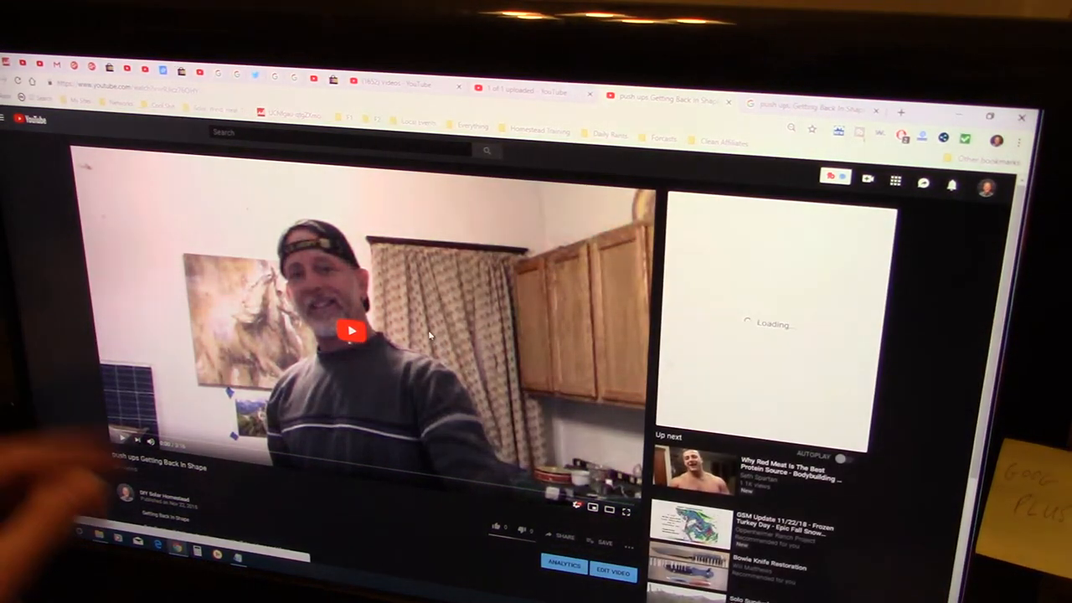
Step: Post the comment 'First gets pinned.' on the watch page and pin it
{"action": "left_click", "coordinate": [351, 330]}
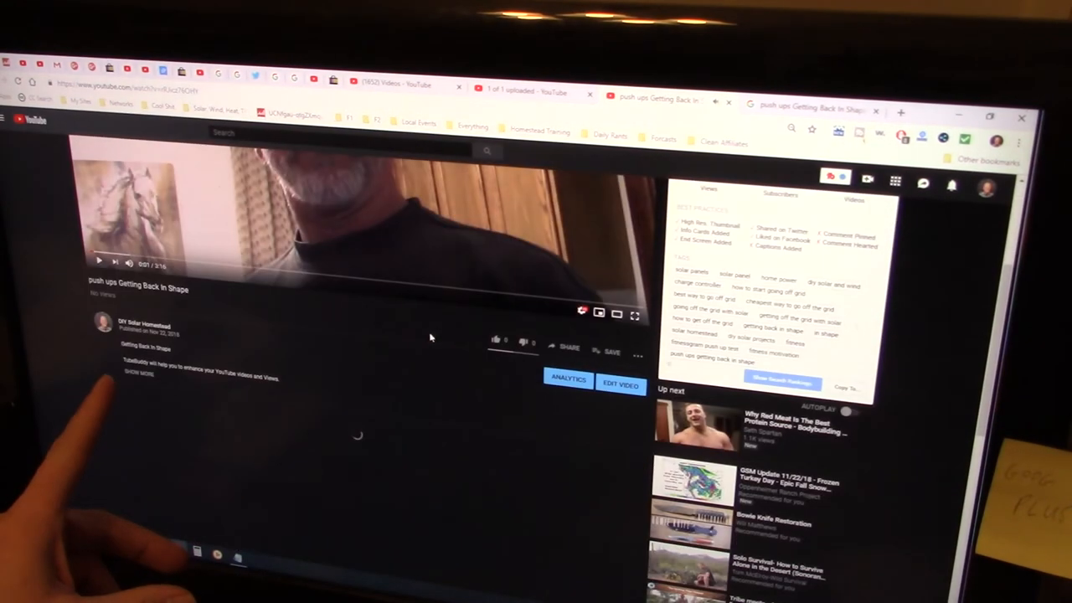
{"action": "scroll", "scroll_direction": "down", "scroll_amount": 3}
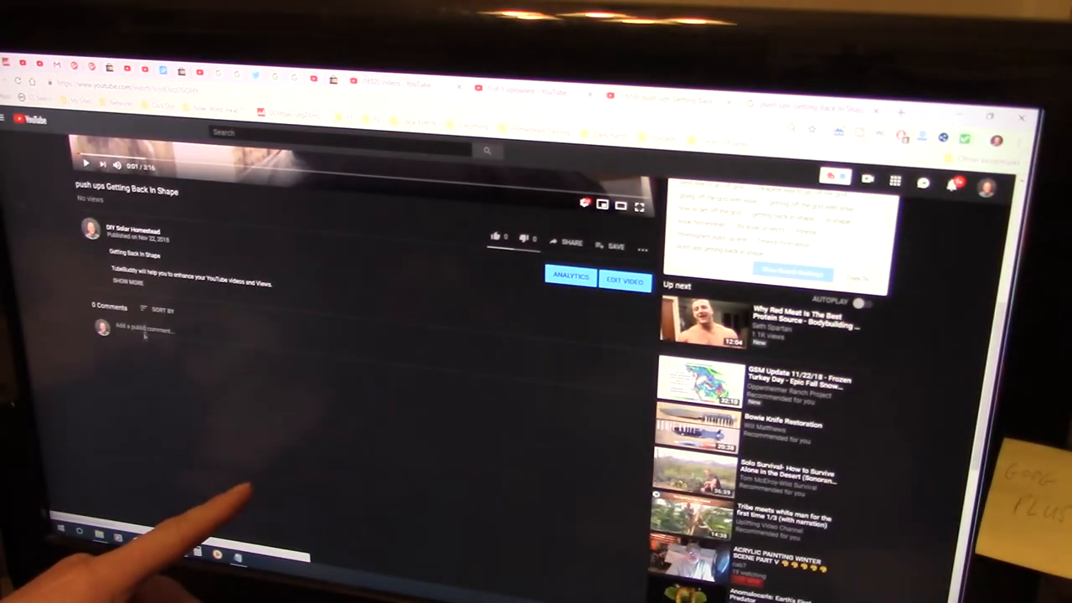
{"action": "left_click", "coordinate": [143, 329]}
{"action": "type", "text": "First gets pinned"}
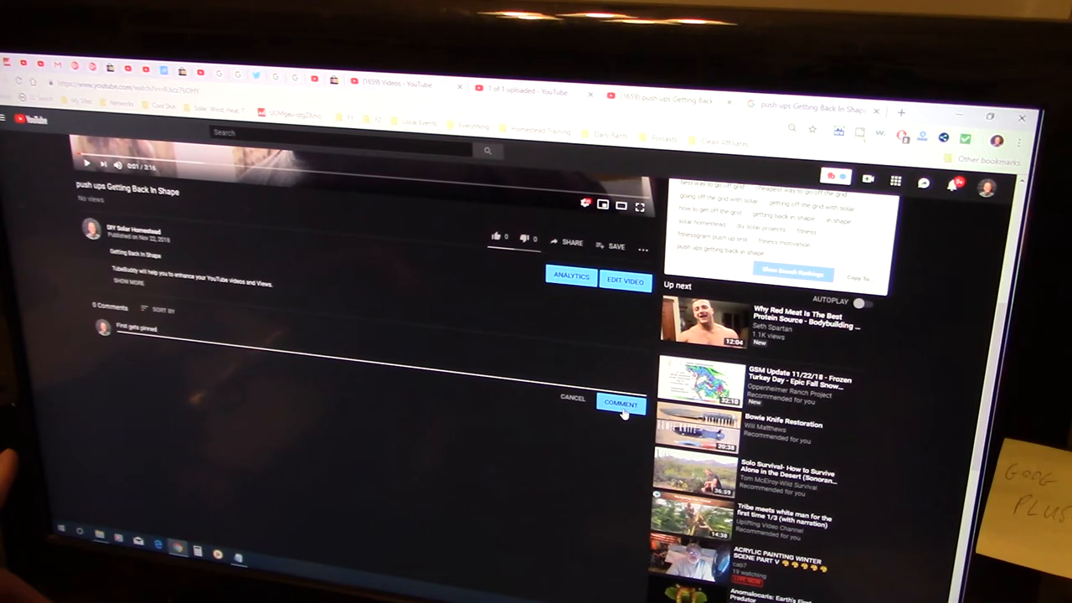
{"action": "left_click", "coordinate": [620, 403]}
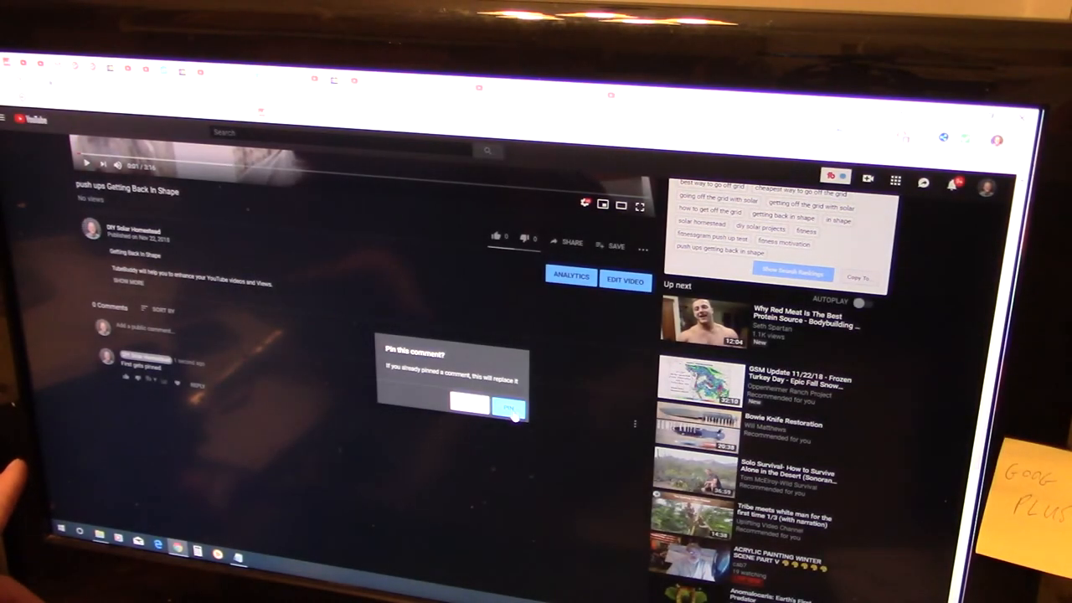
{"action": "left_click", "coordinate": [508, 406]}
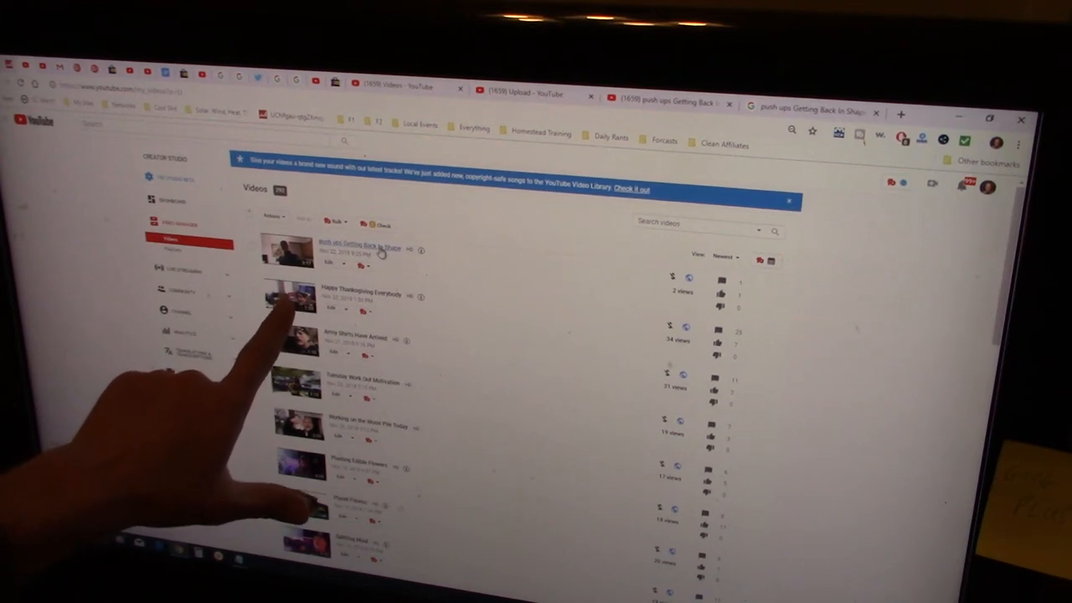
Step: Open the push ups Getting Back In Shape video link in a new tab
{"action": "right_click", "coordinate": [377, 249]}
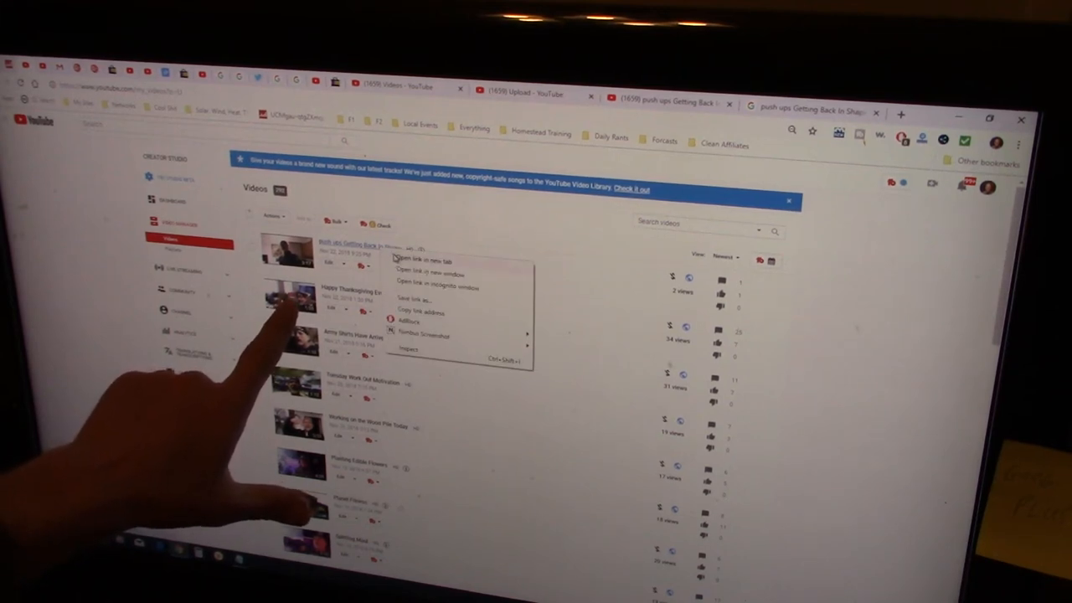
{"action": "left_click", "coordinate": [421, 260]}
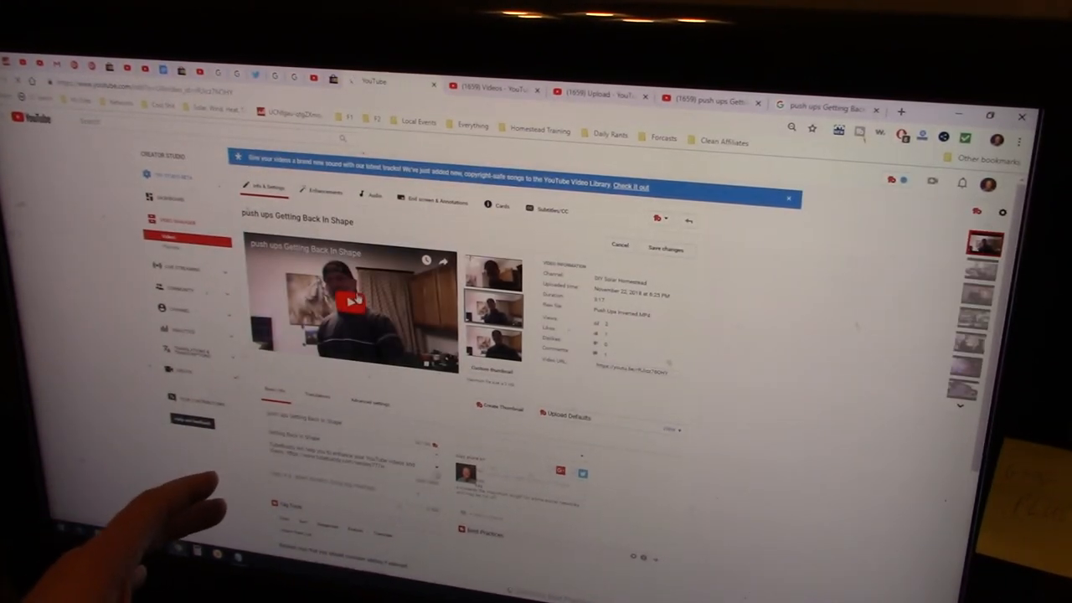
{"action": "scroll", "scroll_direction": "down", "scroll_amount": 3}
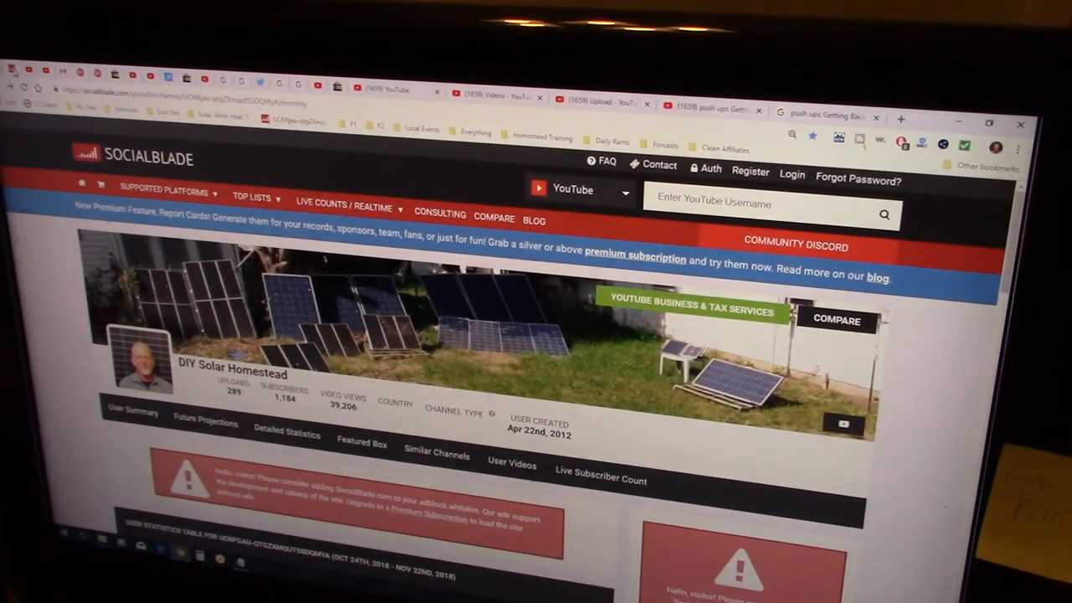
Step: Scroll down DIY Solar Homestead's Social Blade page to its daily subscriber, view and earnings table
{"action": "scroll", "scroll_direction": "down", "scroll_amount": 3}
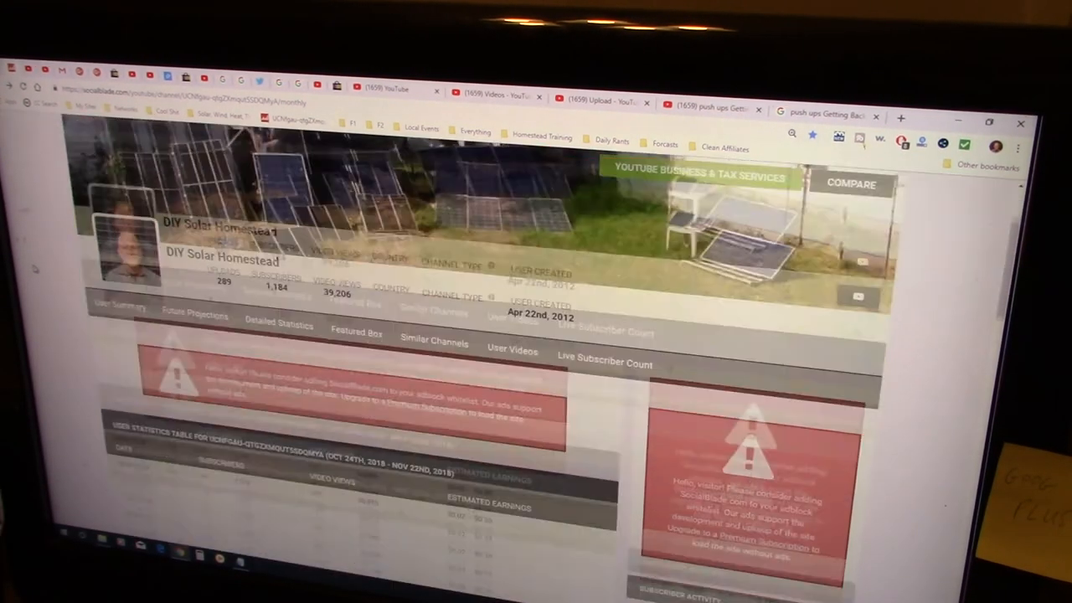
{"action": "scroll", "scroll_direction": "down", "scroll_amount": 3}
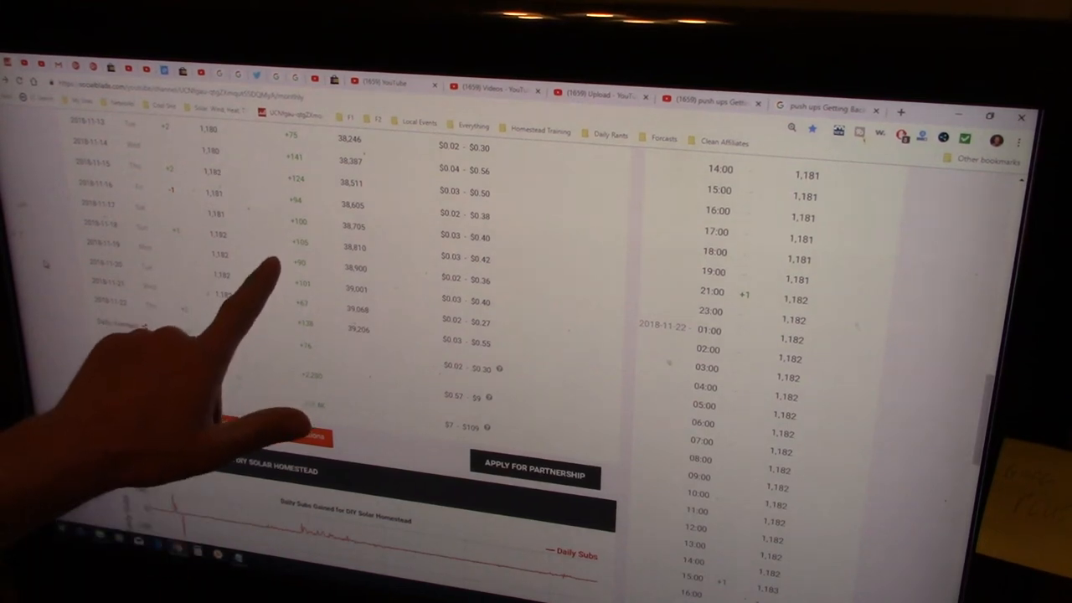
{"action": "scroll", "scroll_direction": "down", "scroll_amount": 3}
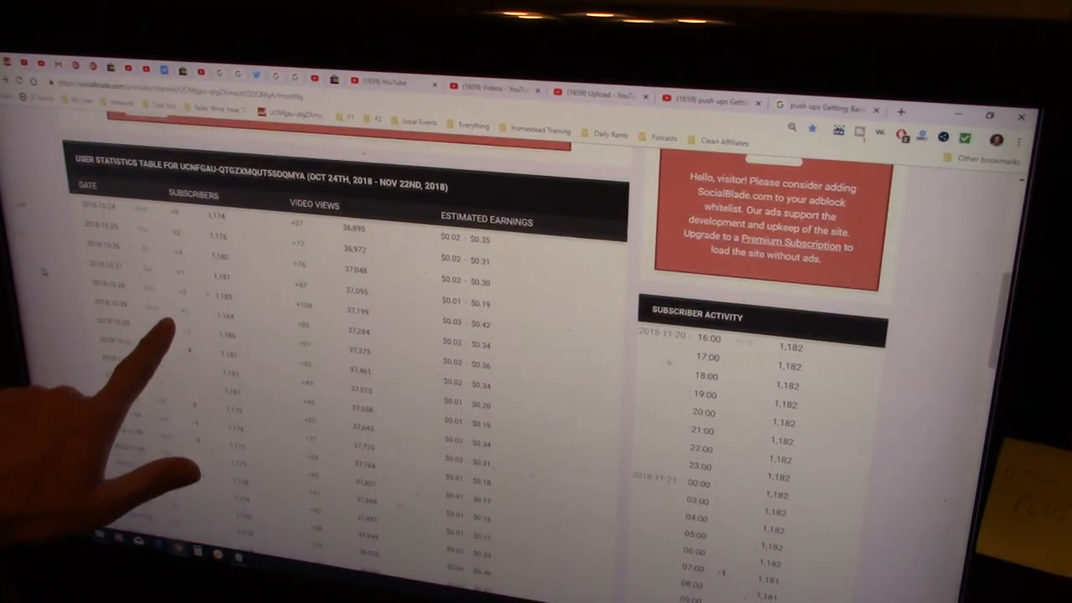
{"action": "scroll", "scroll_direction": "down", "scroll_amount": 3}
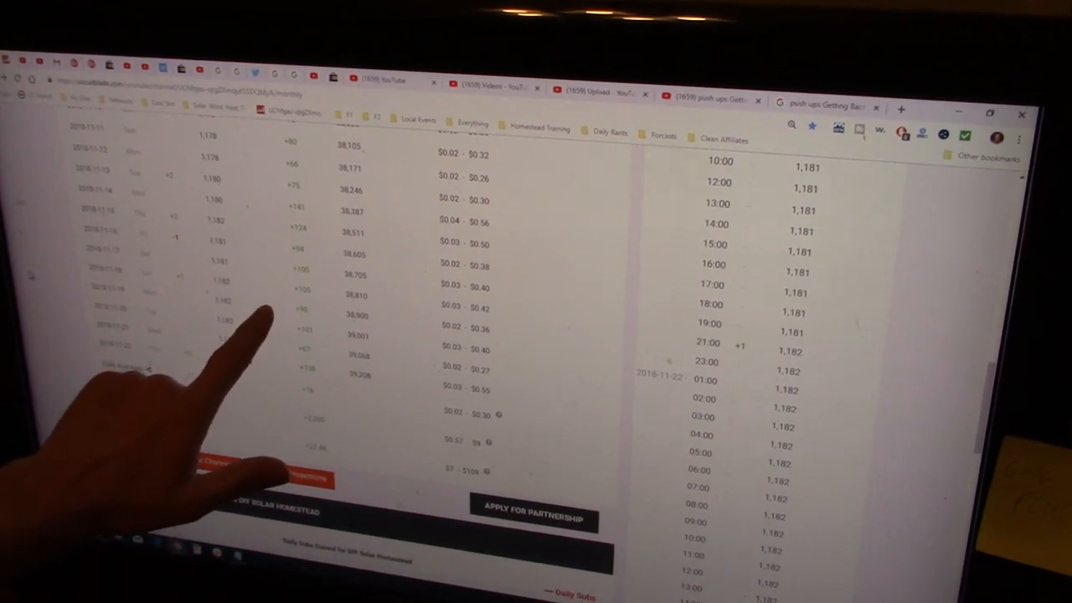
{"action": "scroll", "scroll_direction": "down", "scroll_amount": 3}
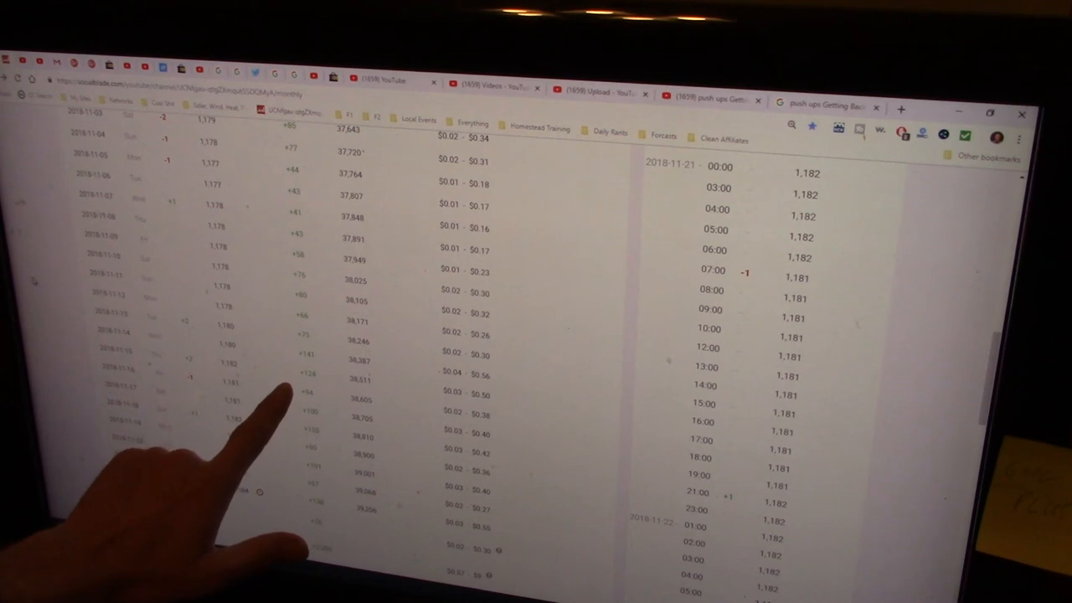
{"action": "scroll", "scroll_direction": "down", "scroll_amount": 3}
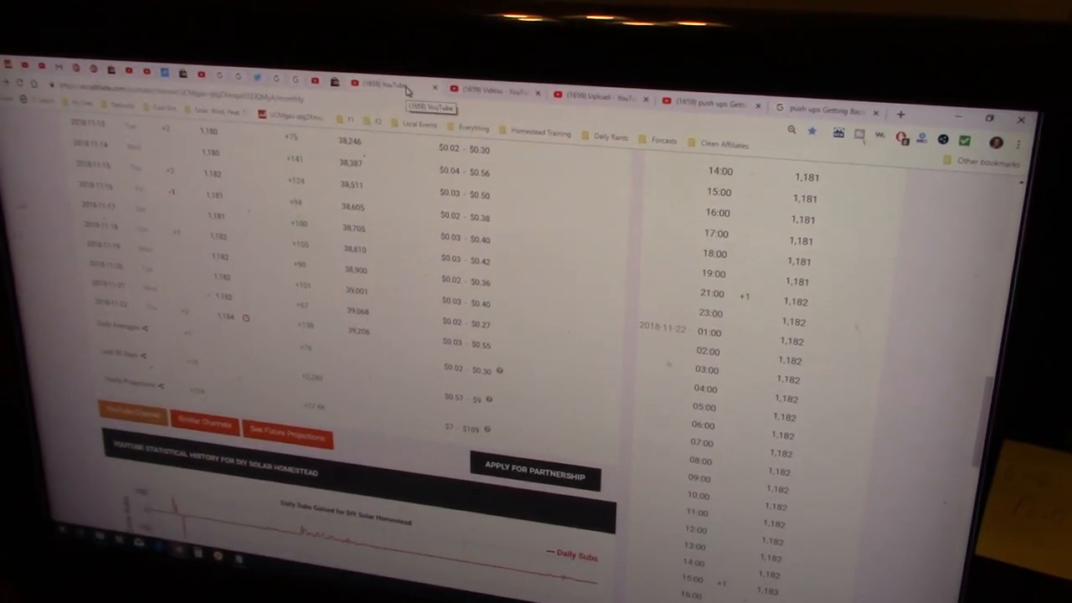
Step: Scroll through the channel's older videos in Video Manager, then go to the upload page
{"action": "left_click", "coordinate": [494, 91]}
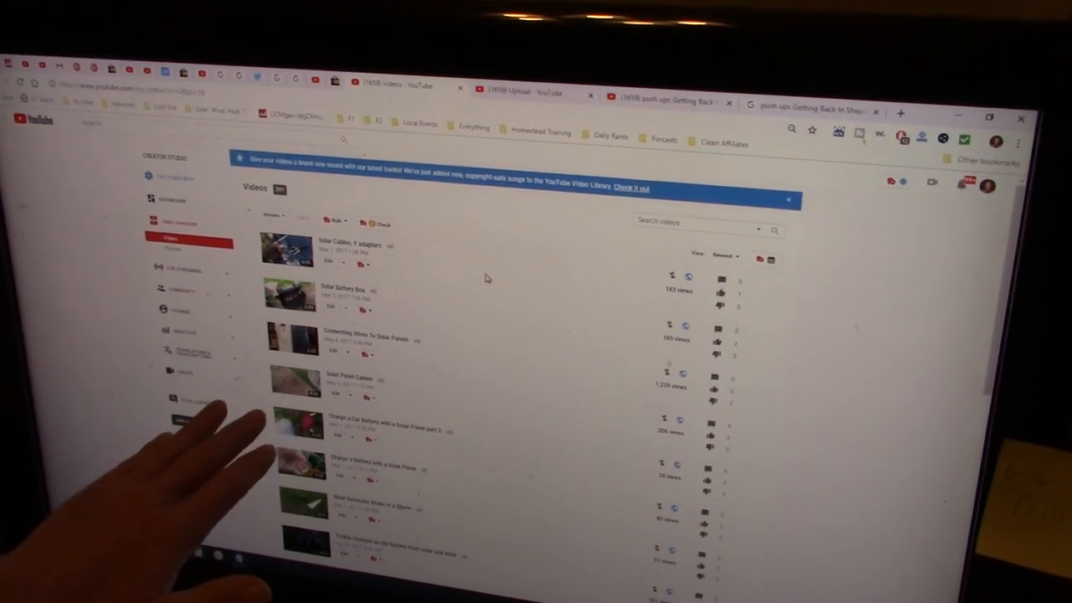
{"action": "scroll", "scroll_direction": "down", "scroll_amount": 3}
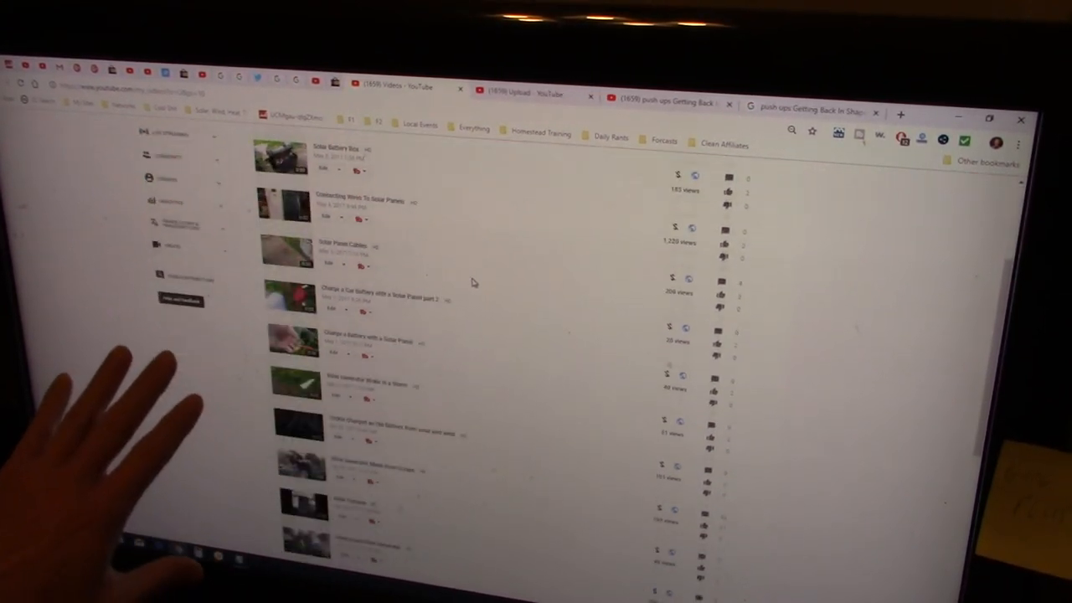
{"action": "scroll", "scroll_direction": "down", "scroll_amount": 3}
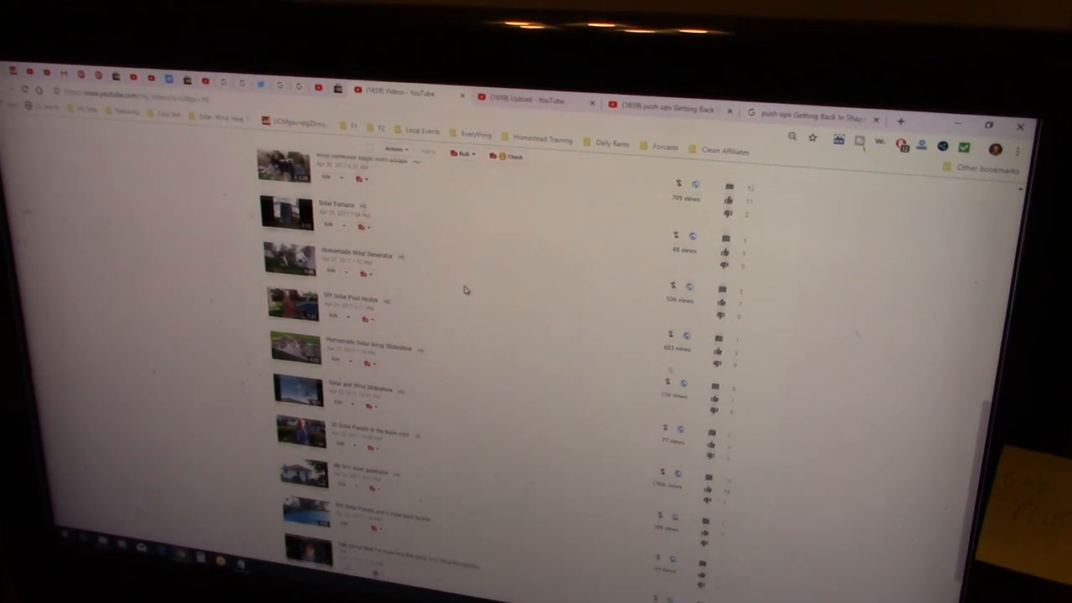
{"action": "scroll", "scroll_direction": "down", "scroll_amount": 3}
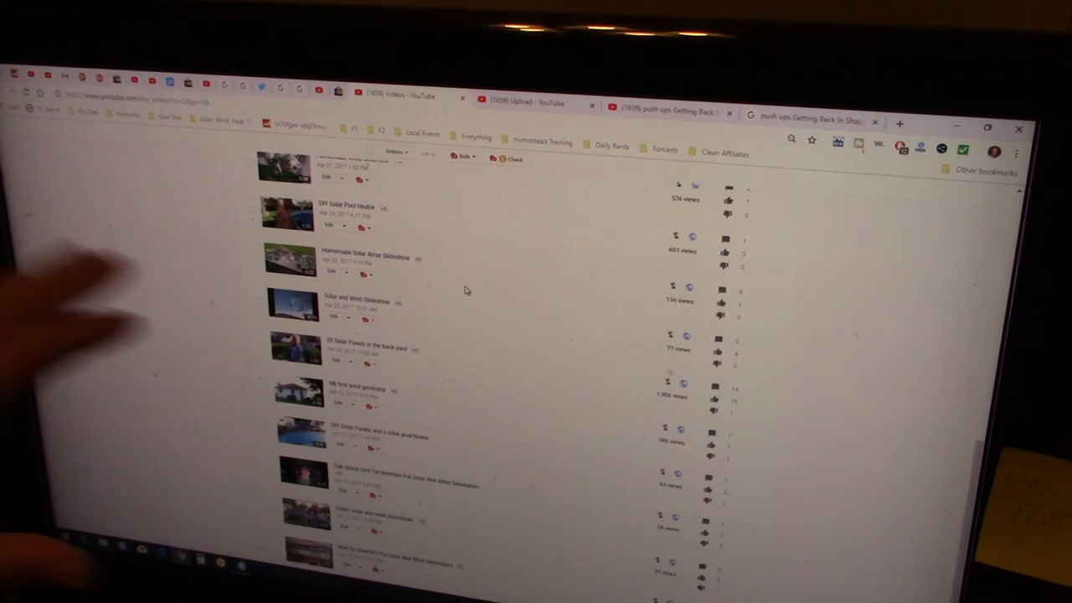
{"action": "left_click", "coordinate": [519, 99]}
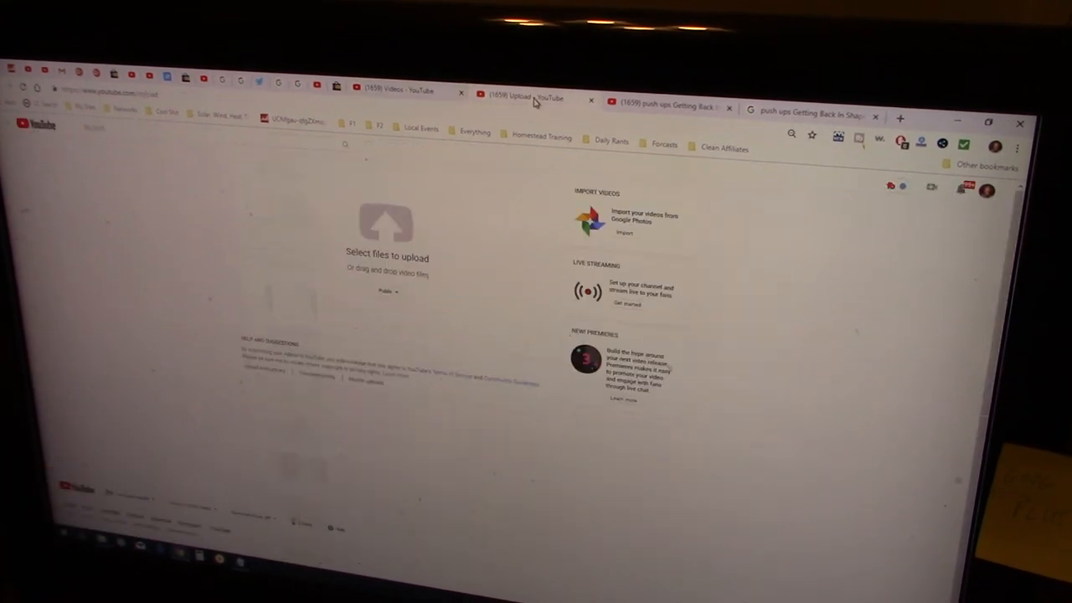